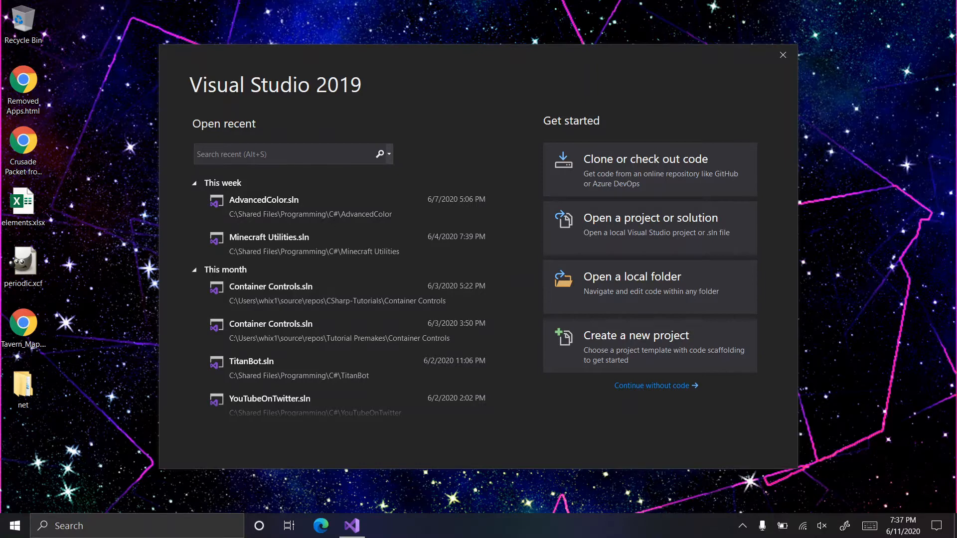
{"action": "mouse_move", "coordinate": [653, 346]}
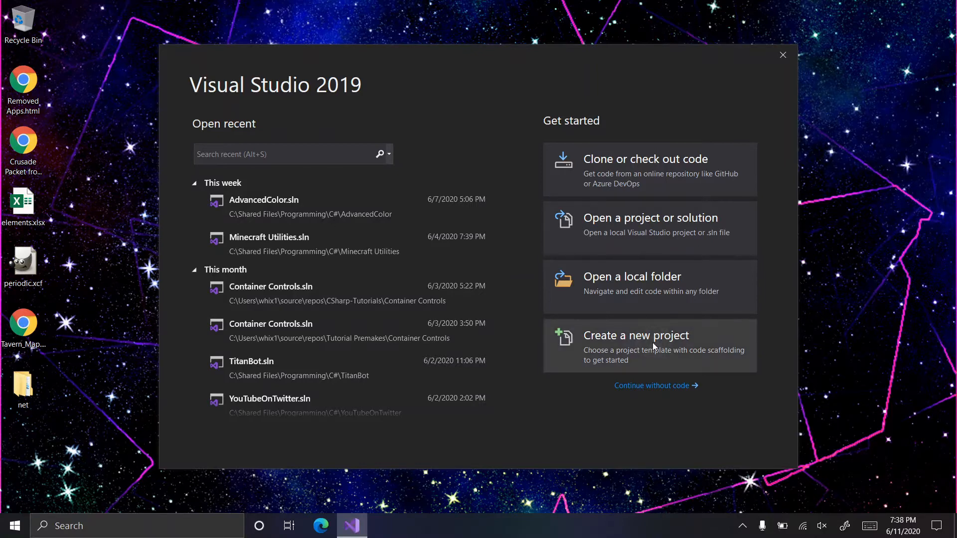
Step: Start a new project using the Windows Forms App (.NET Framework) template
{"action": "left_click", "coordinate": [636, 335]}
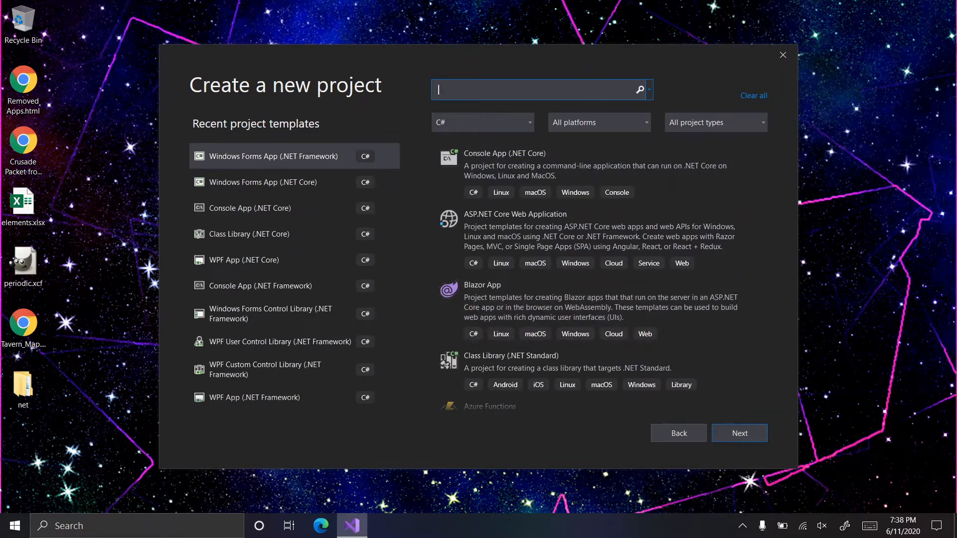
{"action": "left_click", "coordinate": [293, 156]}
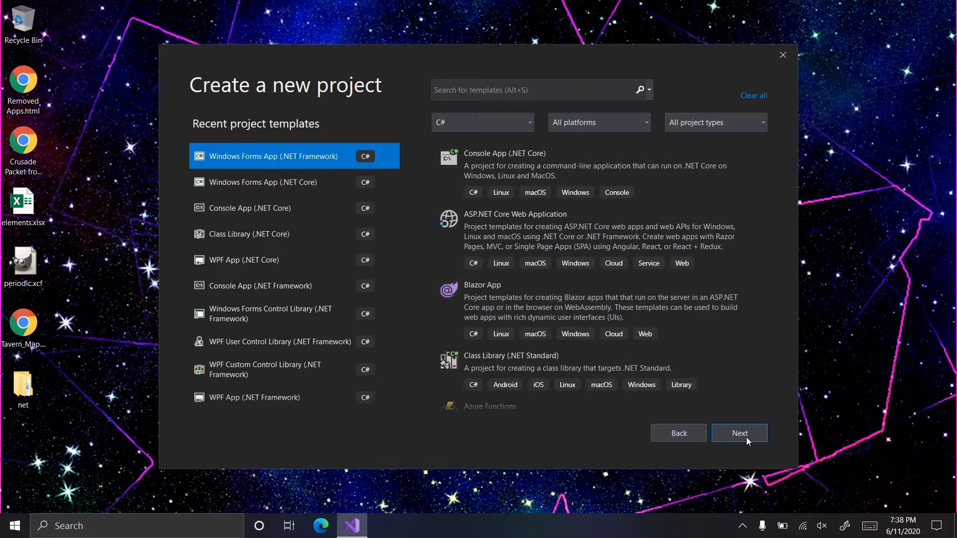
Step: Name the project 'Menu Controls', place it in CSharp-Tutorials, and create it
{"action": "left_click", "coordinate": [739, 432]}
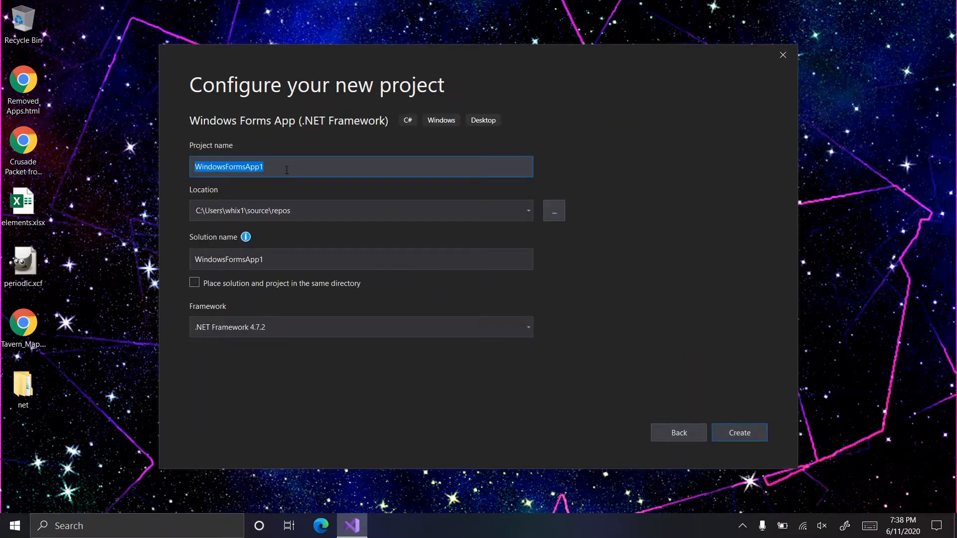
{"action": "type", "text": "Menu"}
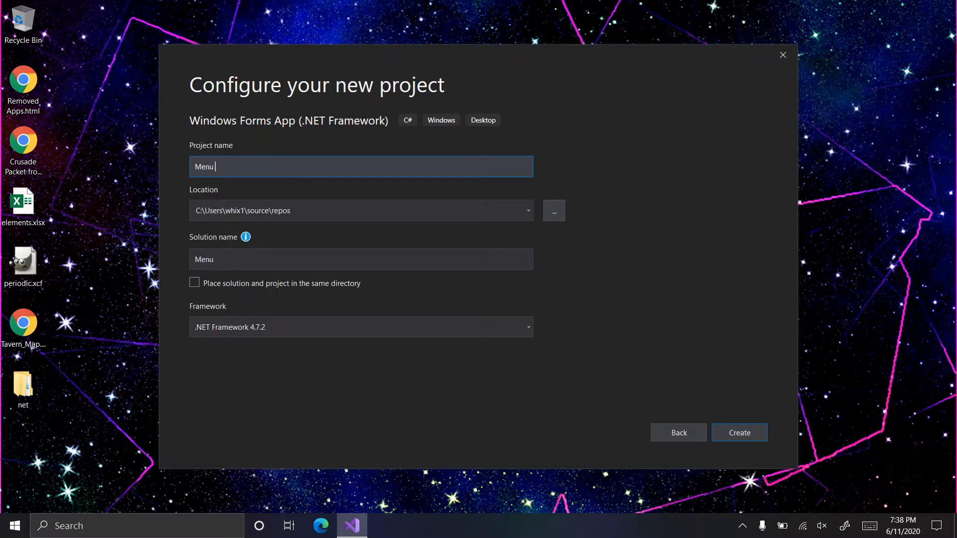
{"action": "type", "text": "Controls"}
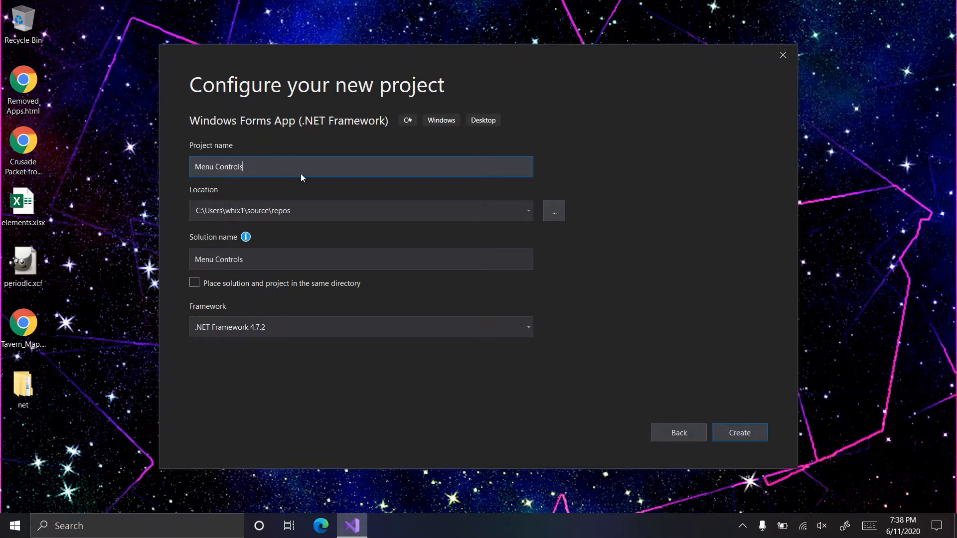
{"action": "left_click", "coordinate": [526, 210]}
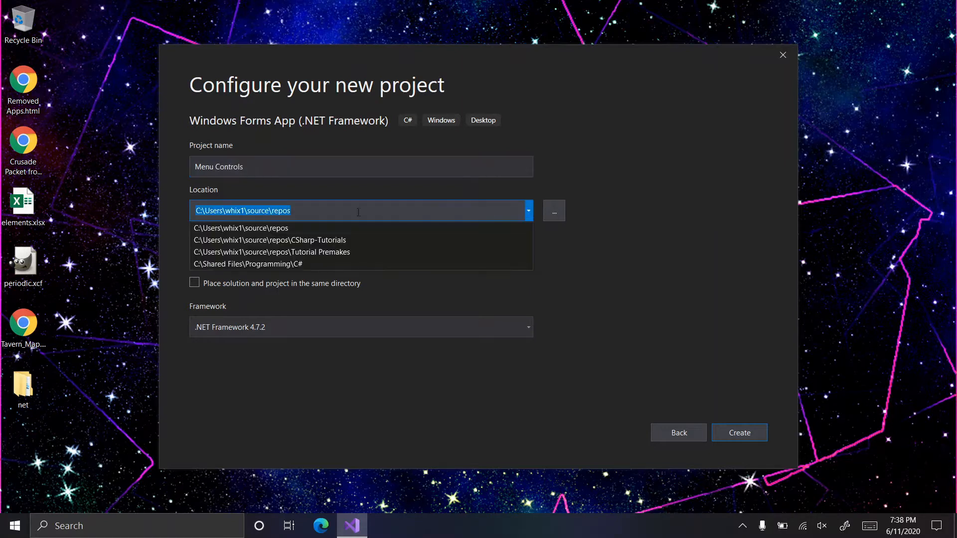
{"action": "left_click", "coordinate": [269, 239]}
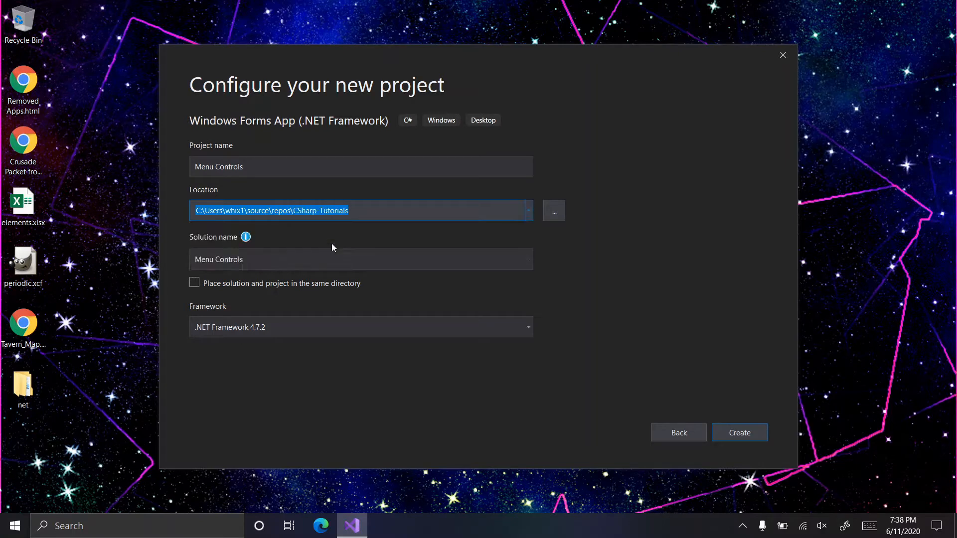
{"action": "mouse_move", "coordinate": [738, 433]}
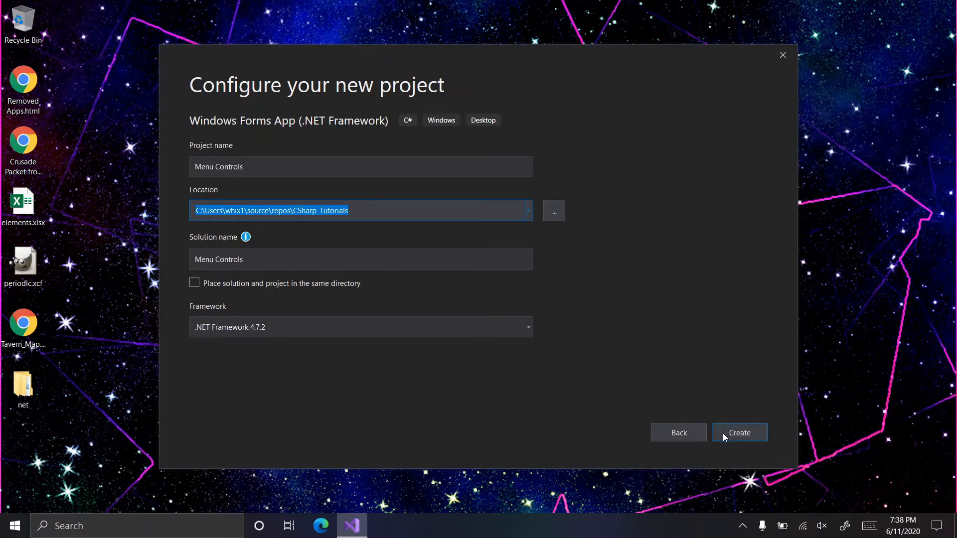
{"action": "left_click", "coordinate": [737, 432]}
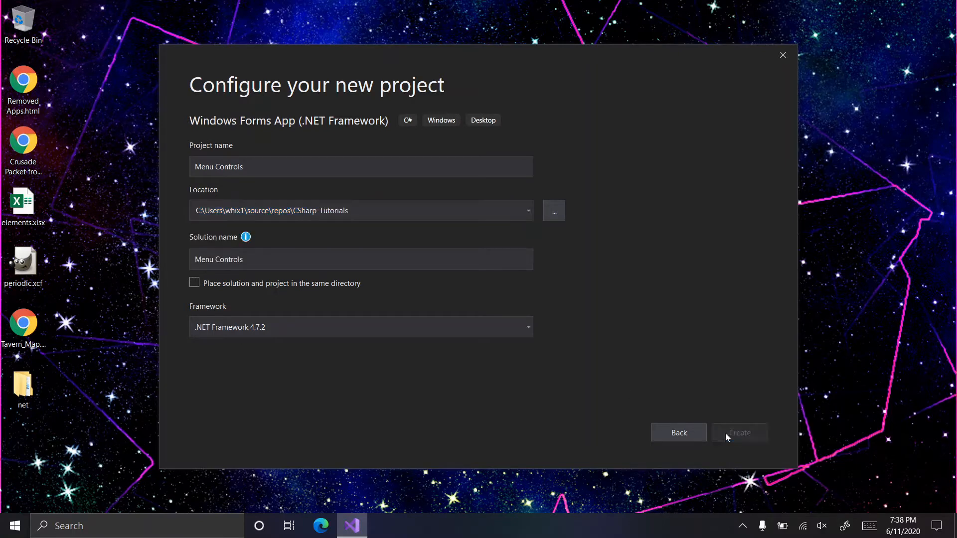
{"action": "left_click", "coordinate": [739, 433]}
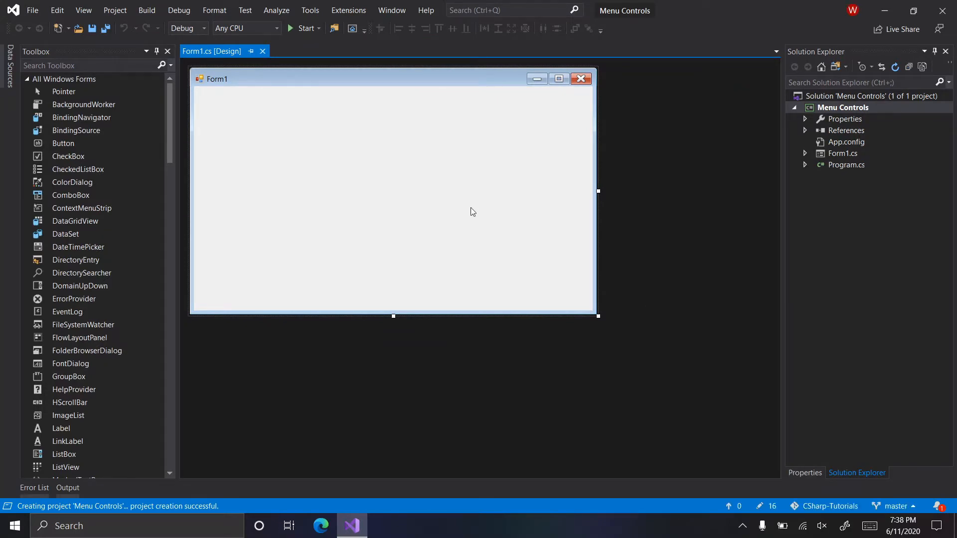
Step: Add MenuStrip, ContextMenuStrip and StatusStrip to Form1 by searching the Toolbox for 'me' and 'st'
{"action": "left_click", "coordinate": [92, 65]}
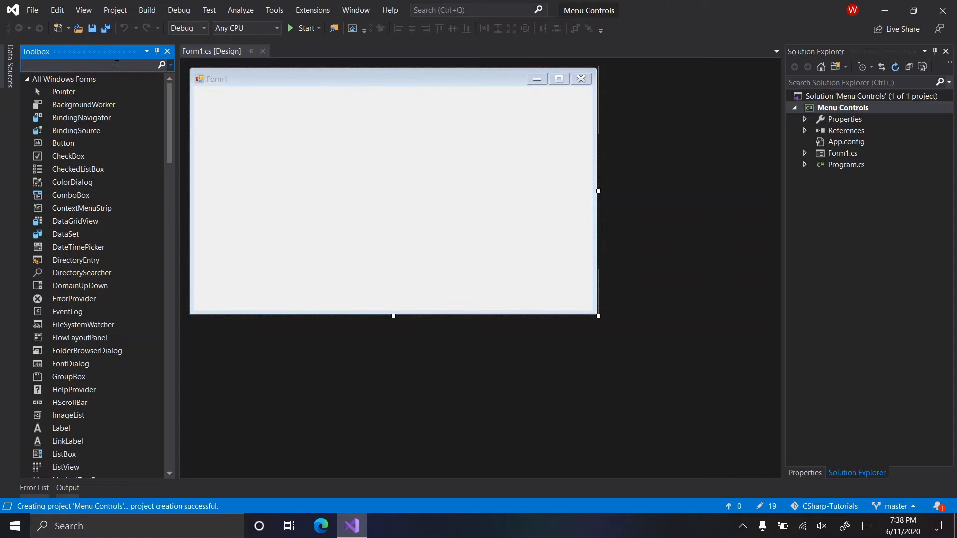
{"action": "type", "text": "me"}
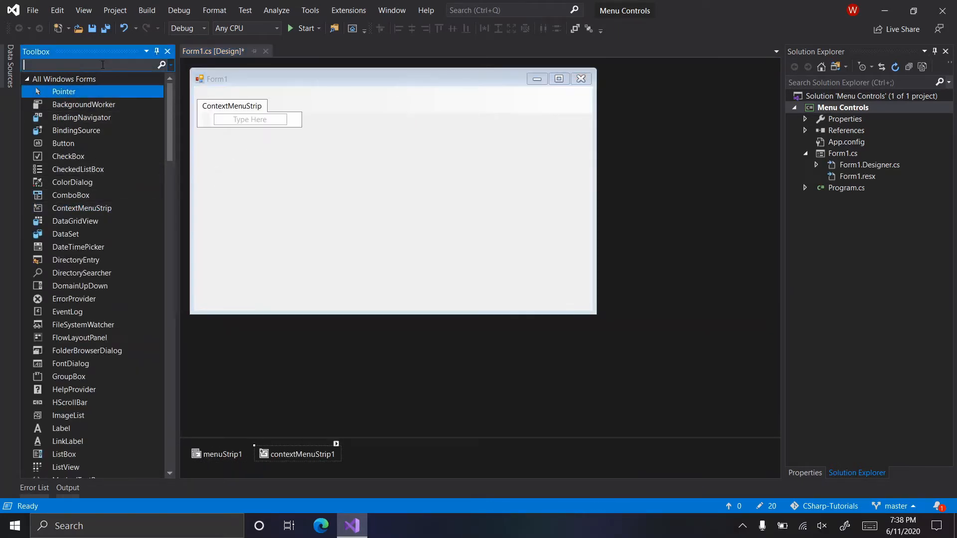
{"action": "type", "text": "stat"}
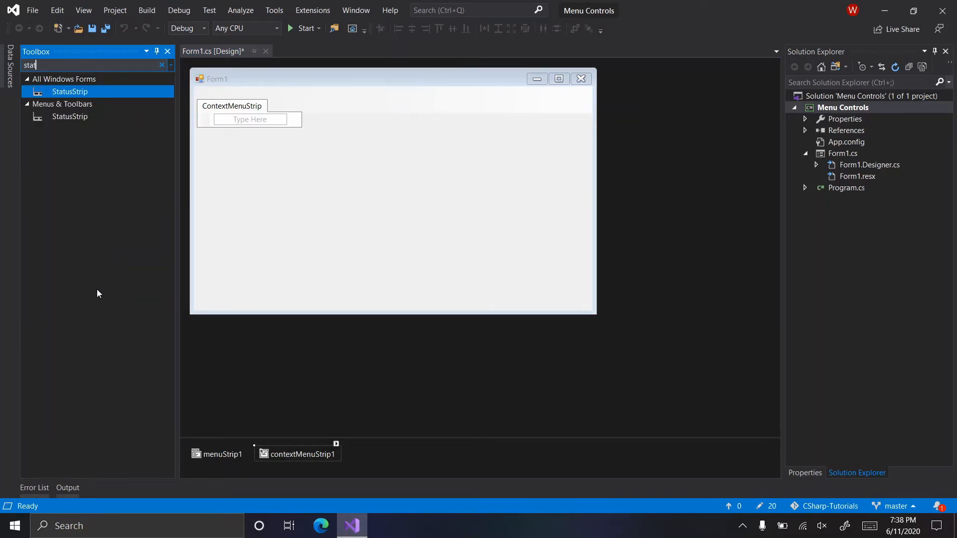
{"action": "double_click", "coordinate": [70, 92]}
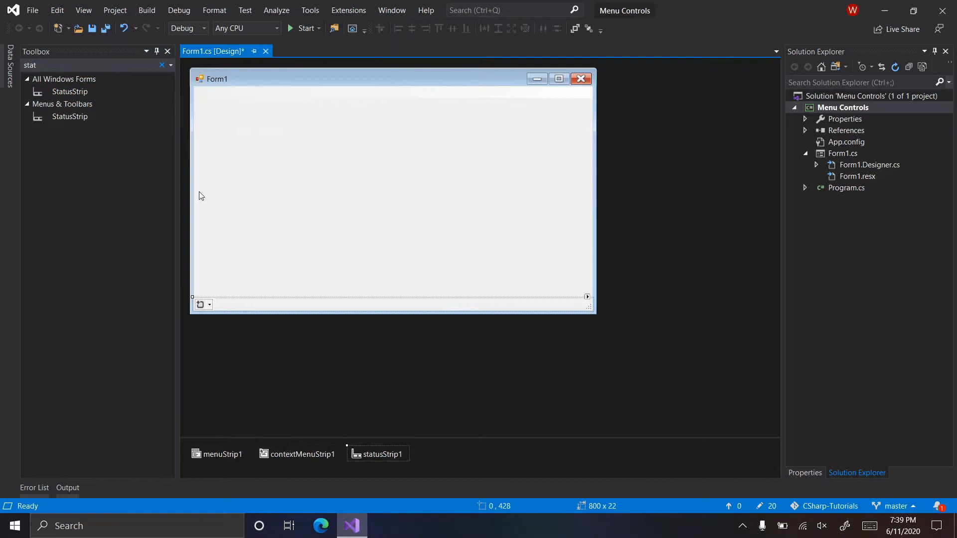
{"action": "left_click", "coordinate": [162, 65]}
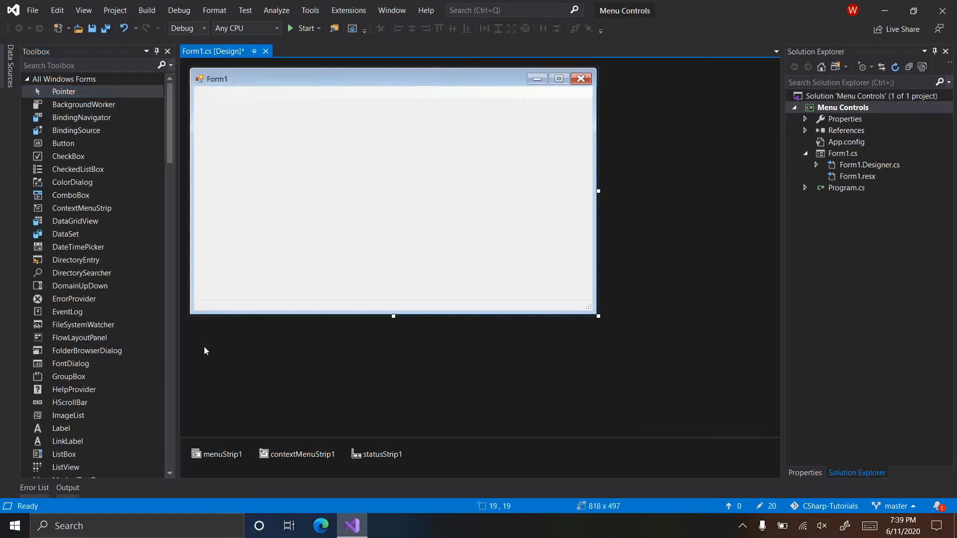
{"action": "mouse_move", "coordinate": [362, 454]}
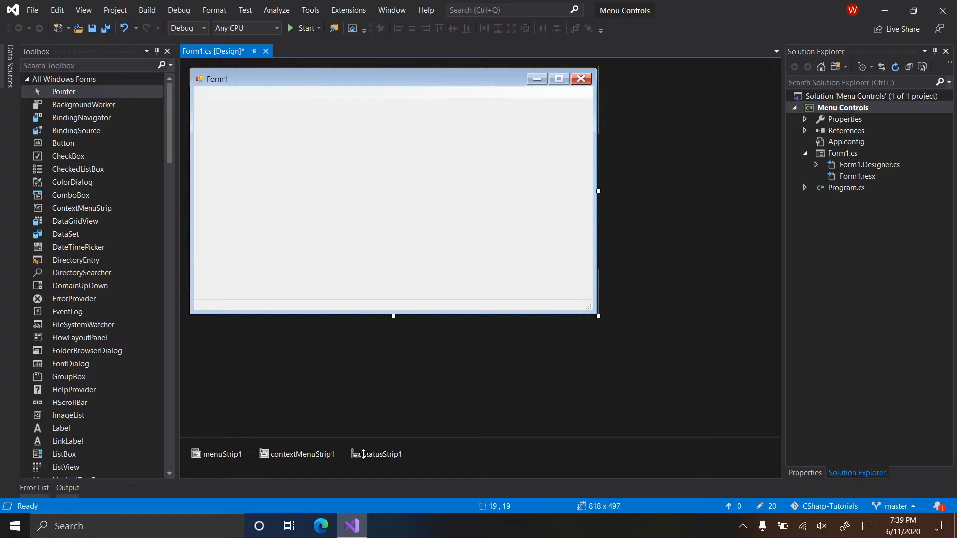
{"action": "mouse_move", "coordinate": [437, 455]}
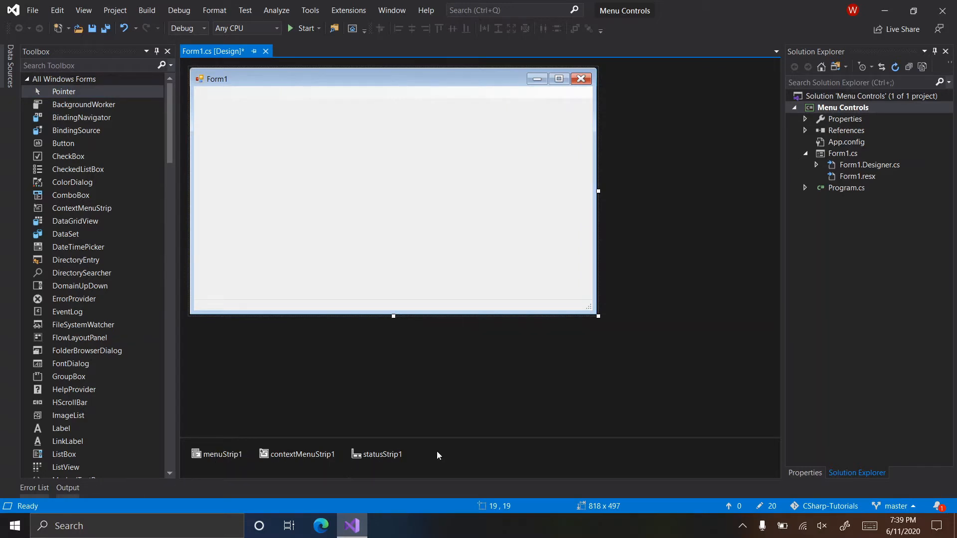
{"action": "mouse_move", "coordinate": [499, 462]}
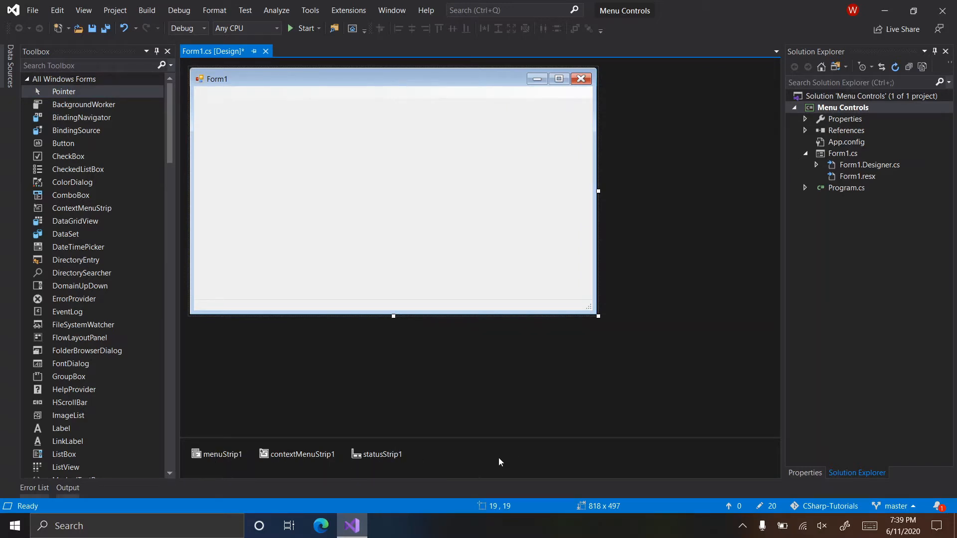
{"action": "mouse_move", "coordinate": [311, 229]}
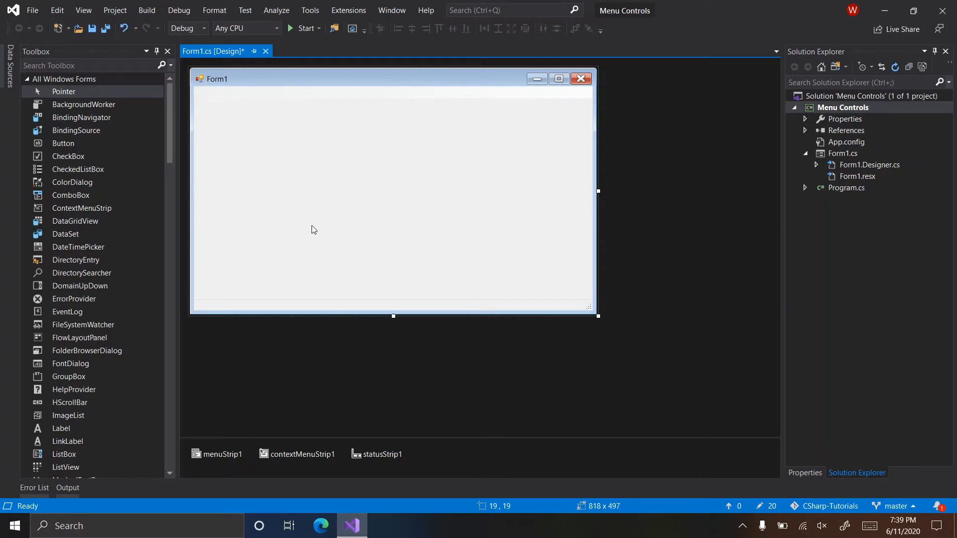
{"action": "mouse_move", "coordinate": [417, 126]}
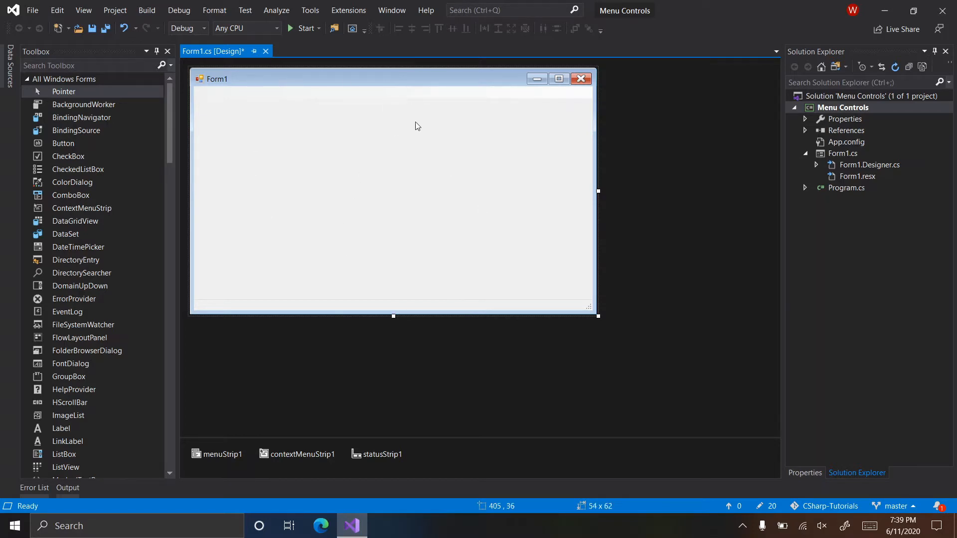
{"action": "mouse_move", "coordinate": [323, 413]}
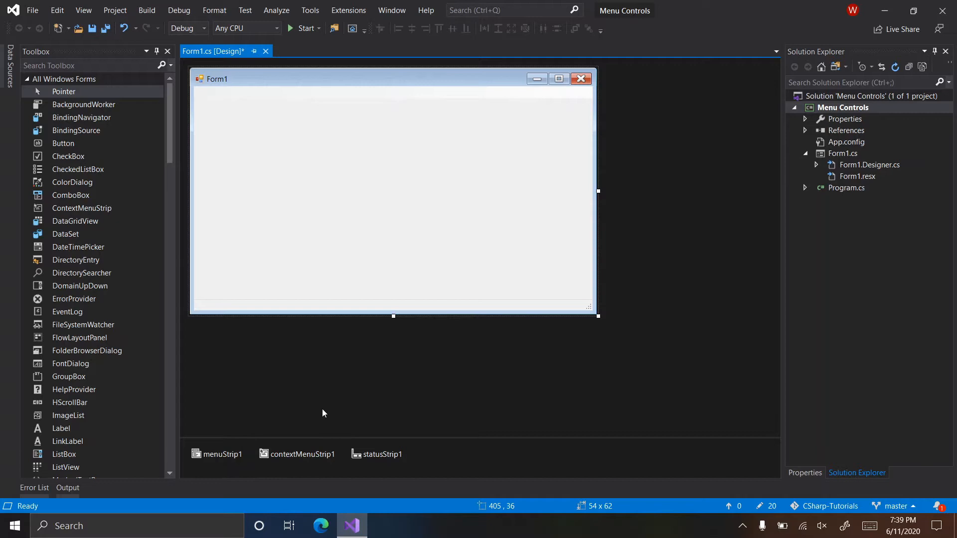
{"action": "mouse_move", "coordinate": [399, 302]}
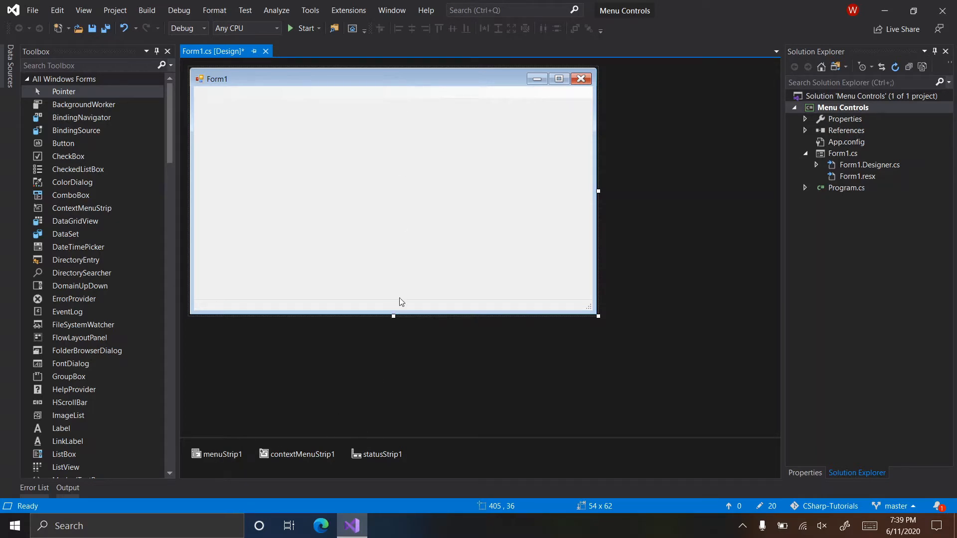
Step: Enter File, Edit, View and Help as the menu strip's top-level menus
{"action": "left_click", "coordinate": [221, 454]}
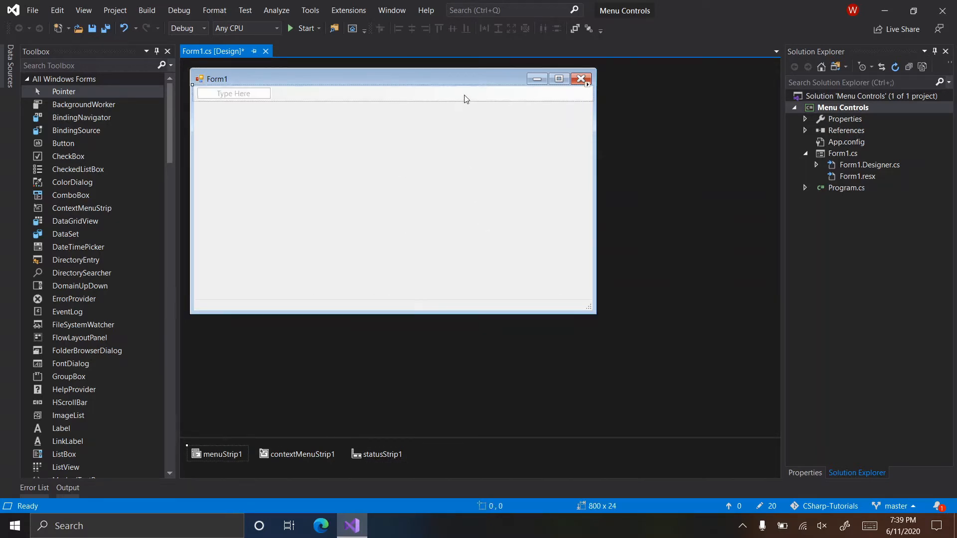
{"action": "left_click", "coordinate": [303, 454]}
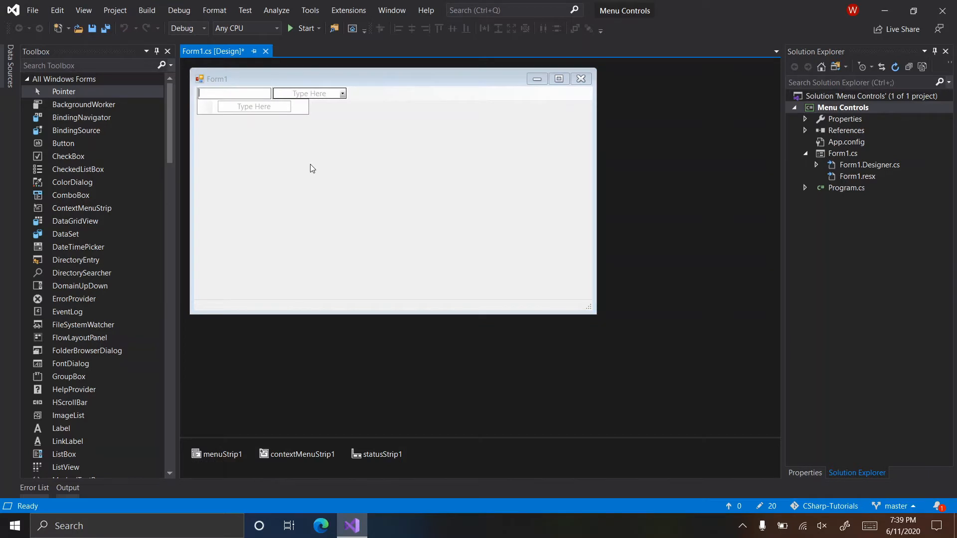
{"action": "type", "text": "File"}
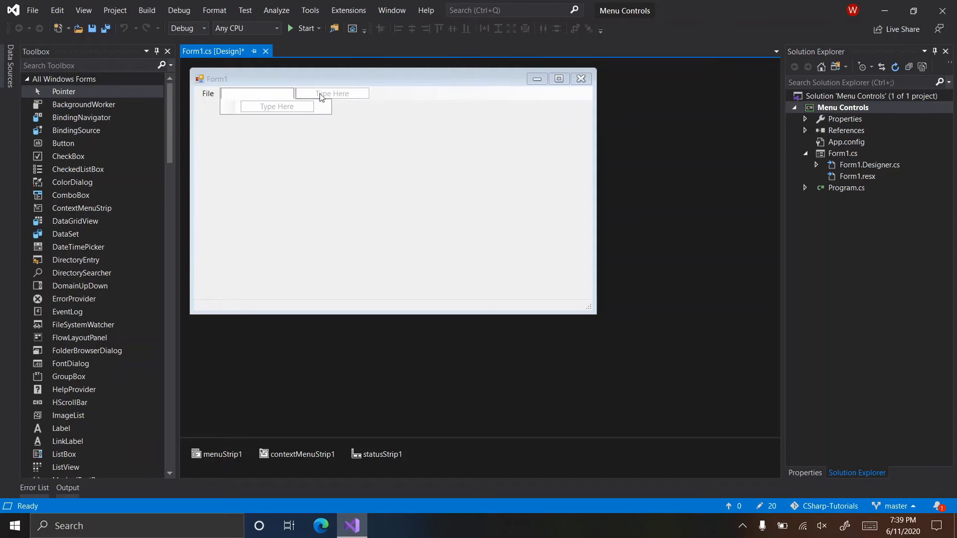
{"action": "type", "text": "Edit"}
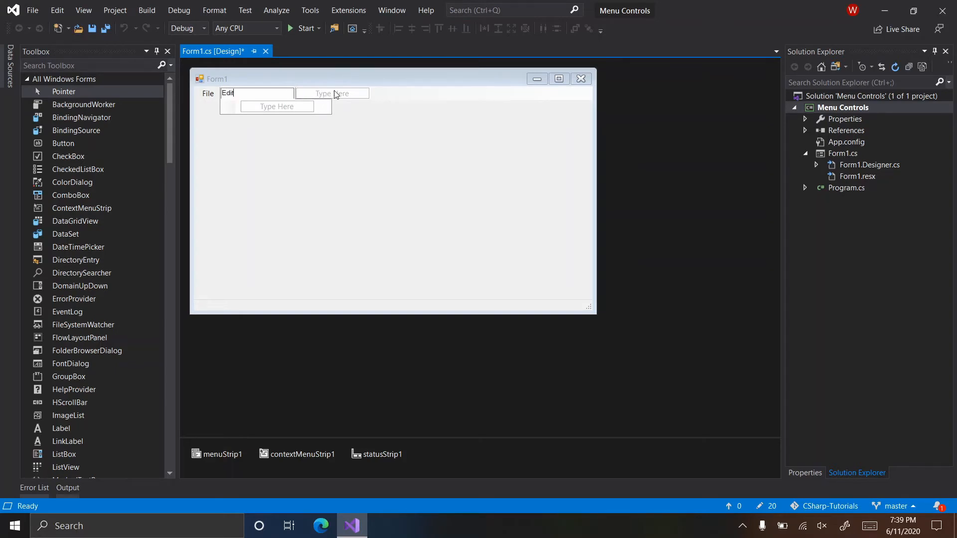
{"action": "type", "text": "View"}
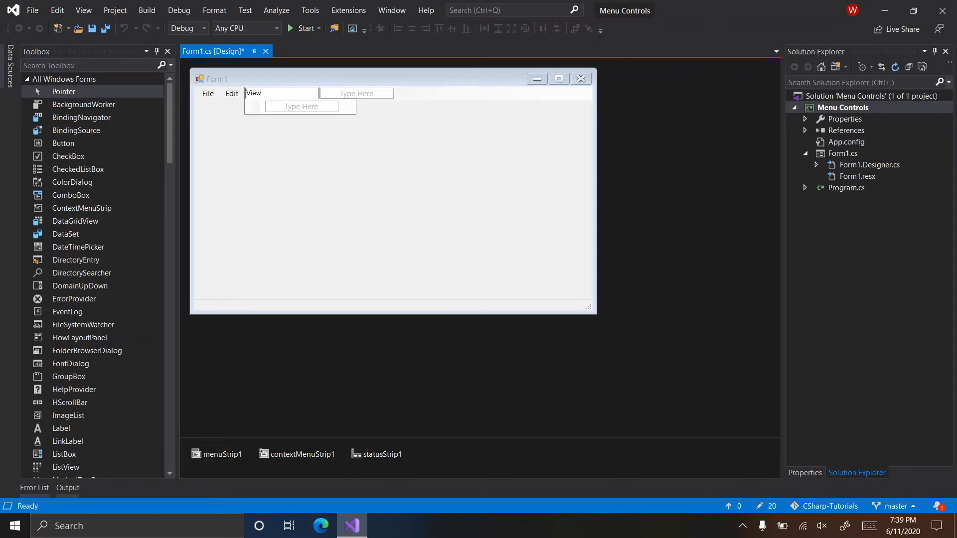
{"action": "key", "text": "Return"}
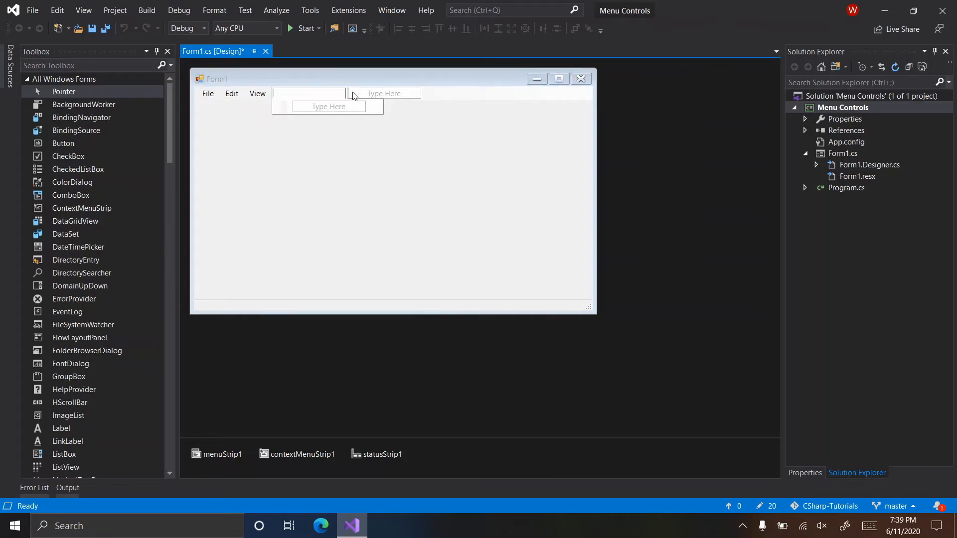
{"action": "type", "text": "Help"}
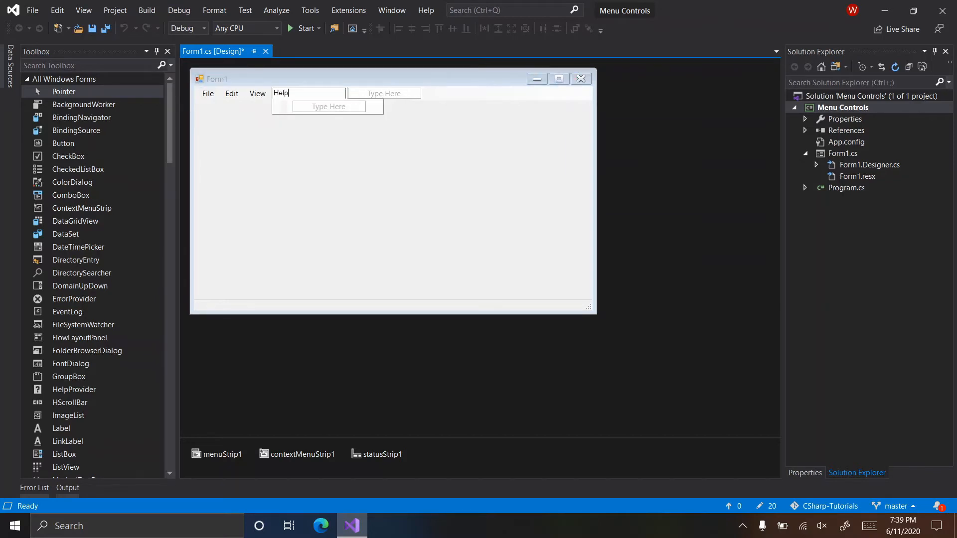
{"action": "left_click", "coordinate": [390, 214]}
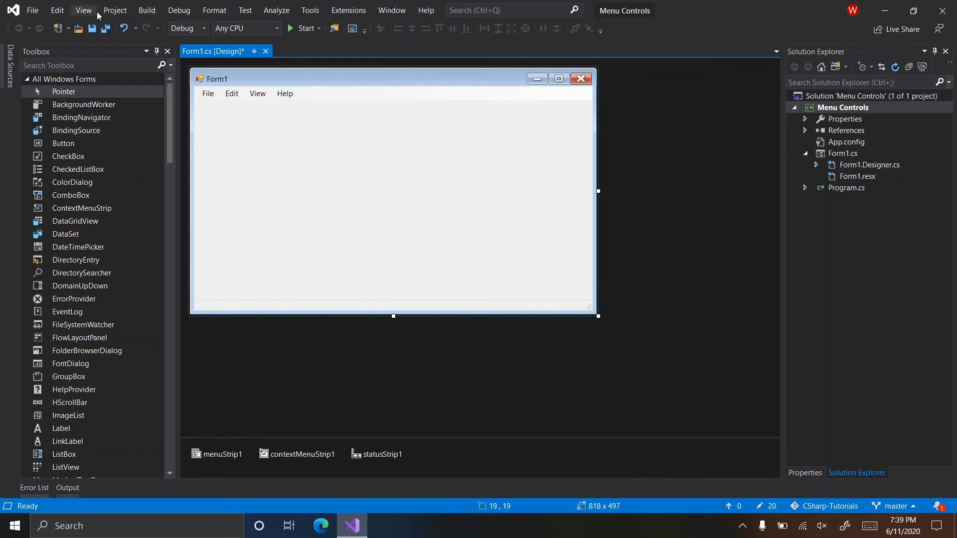
{"action": "mouse_move", "coordinate": [244, 10]}
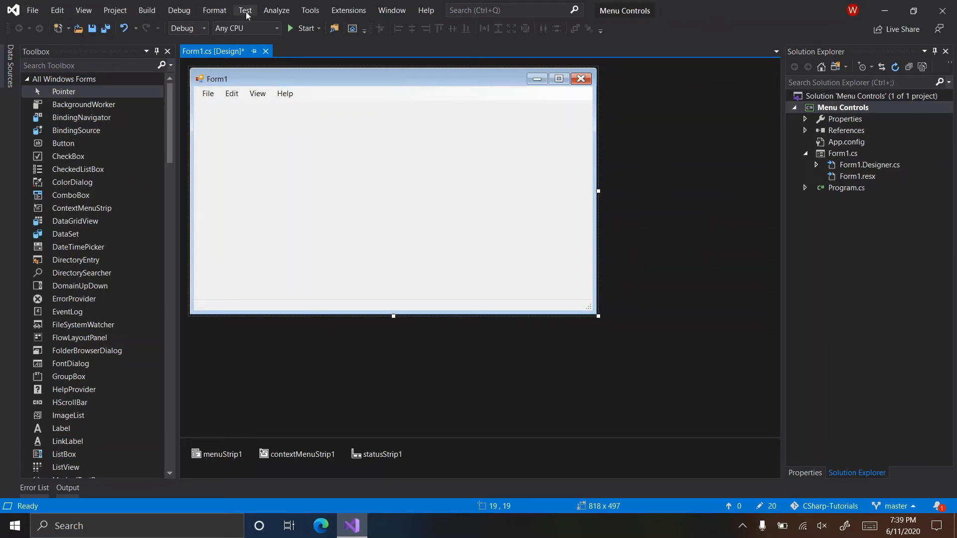
{"action": "mouse_move", "coordinate": [357, 17]}
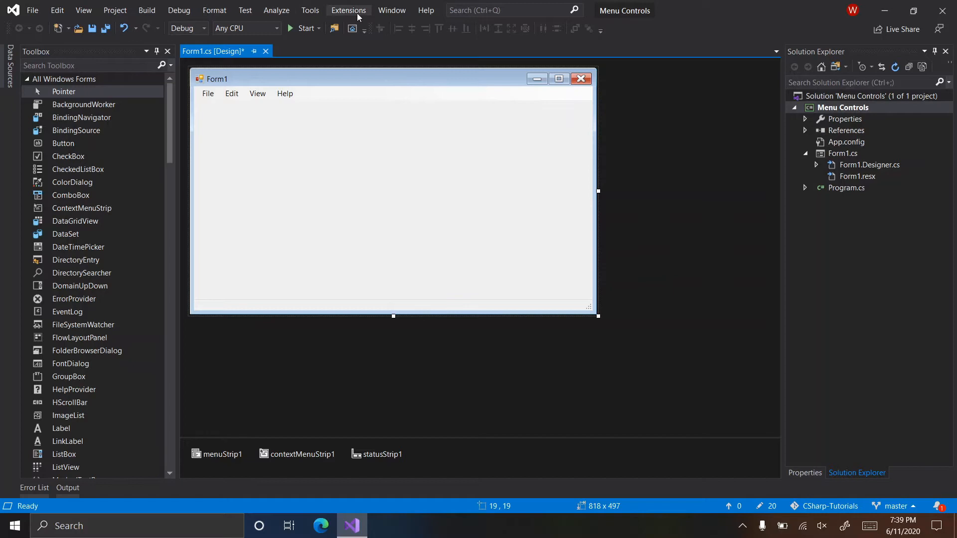
{"action": "mouse_move", "coordinate": [249, 108]}
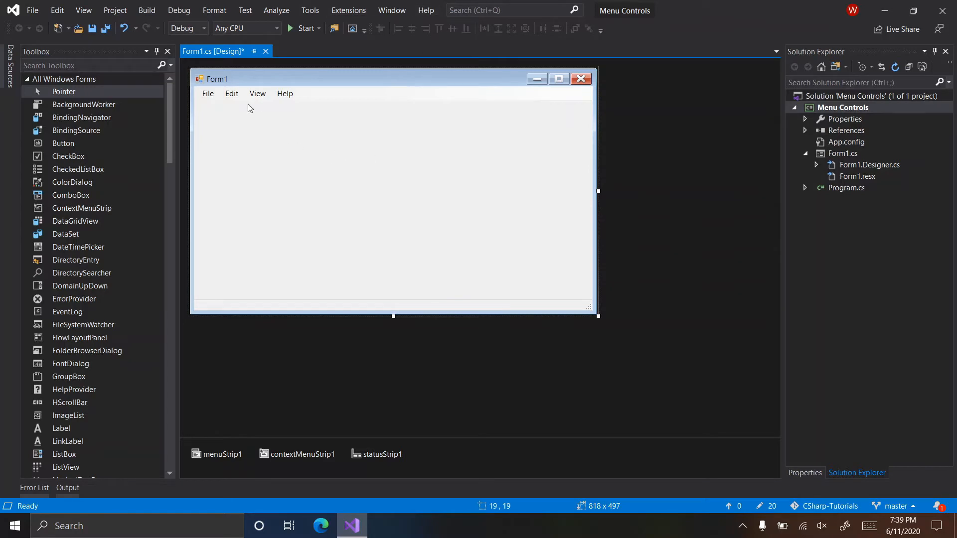
{"action": "left_click", "coordinate": [207, 94]}
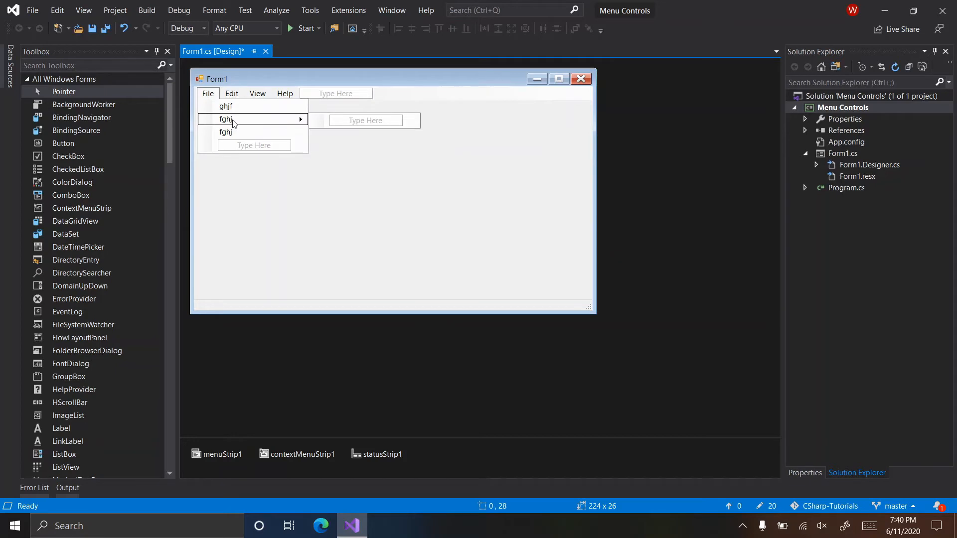
{"action": "mouse_move", "coordinate": [375, 205]}
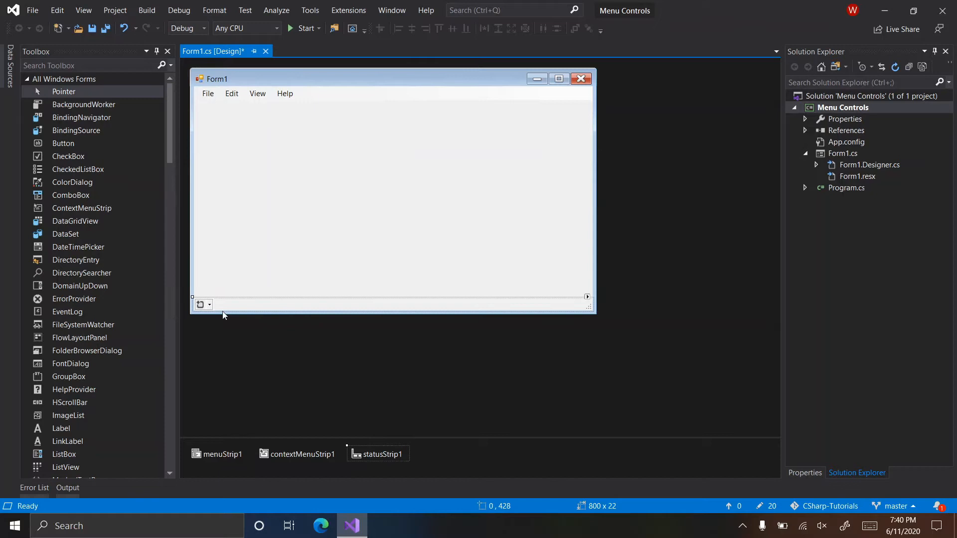
Step: Add a StatusLabel, ProgressBar, DropDownButton and SplitButton to the status strip
{"action": "left_click", "coordinate": [208, 303]}
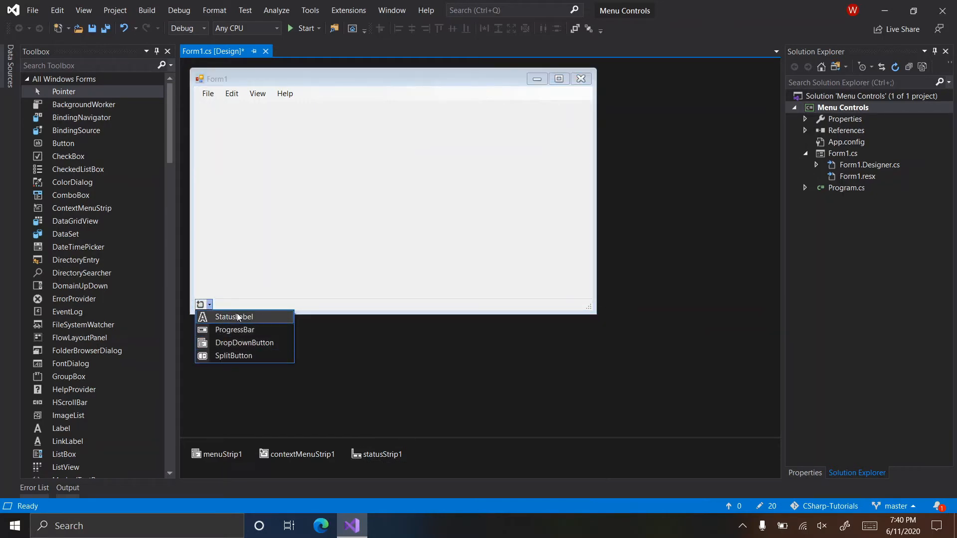
{"action": "left_click", "coordinate": [233, 316]}
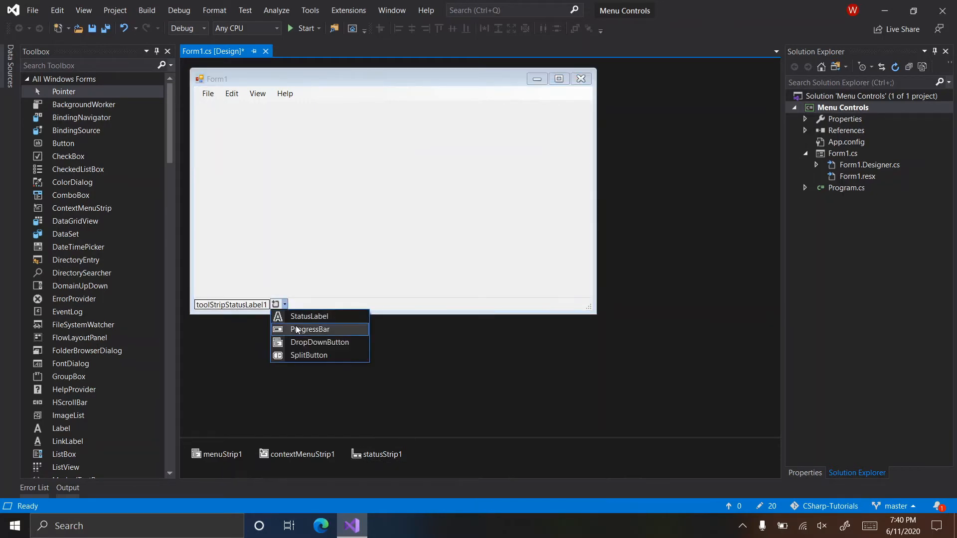
{"action": "left_click", "coordinate": [310, 329]}
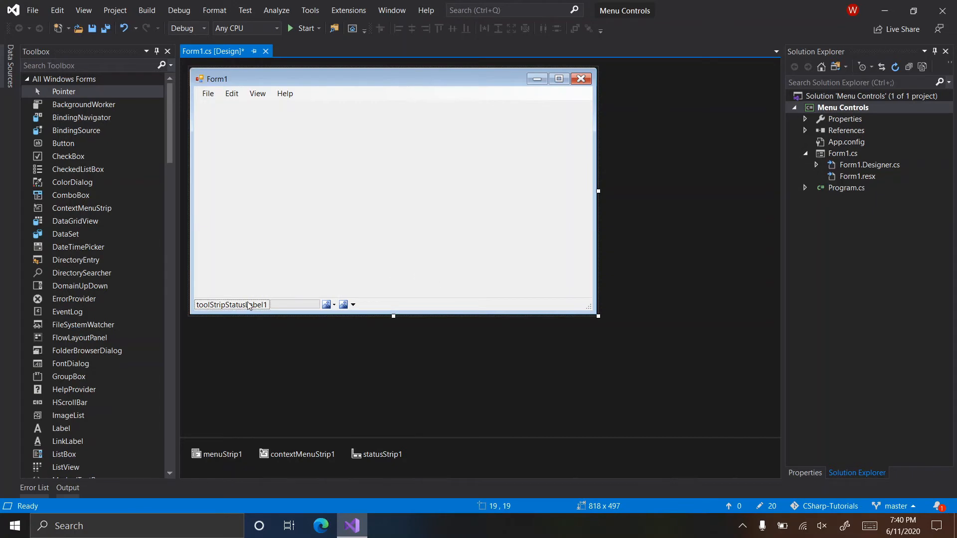
{"action": "left_click", "coordinate": [326, 256]}
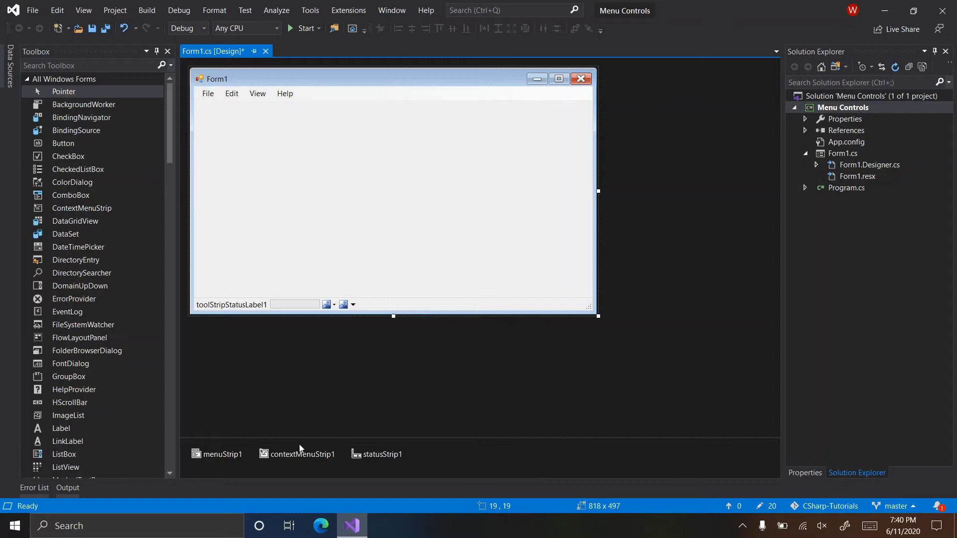
{"action": "mouse_move", "coordinate": [338, 114]}
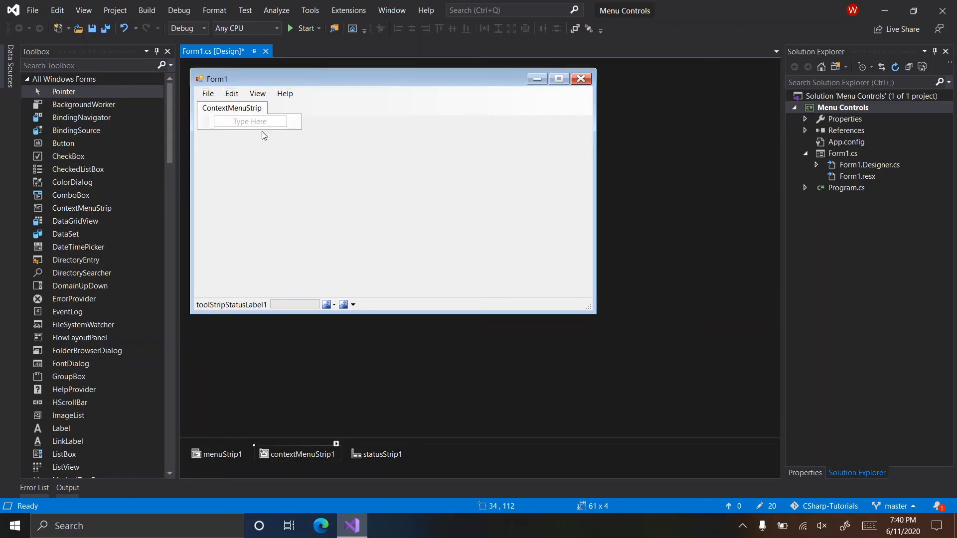
Step: Type placeholder items such as 'ghjk' into contextMenuStrip1's entry boxes
{"action": "left_click", "coordinate": [250, 120]}
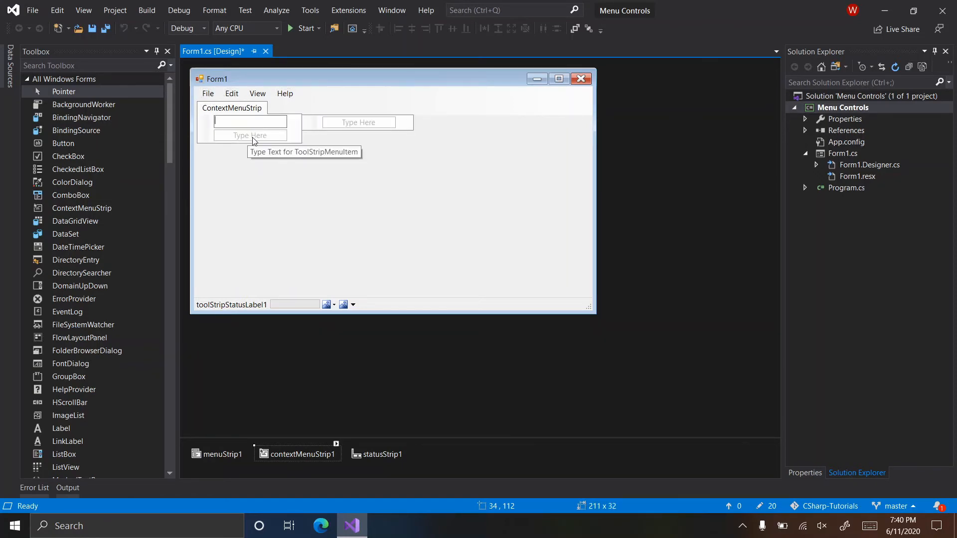
{"action": "type", "text": "ghjk"}
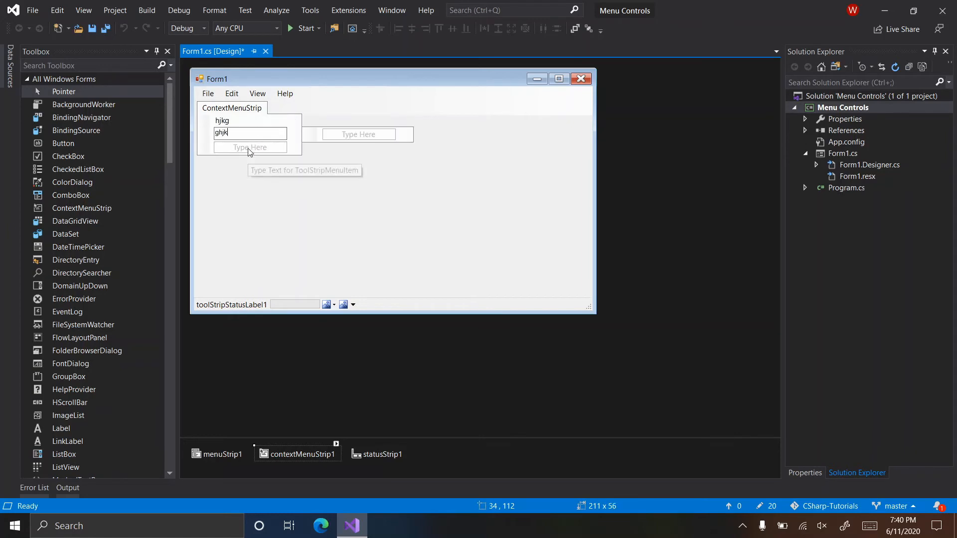
{"action": "key", "text": "Return"}
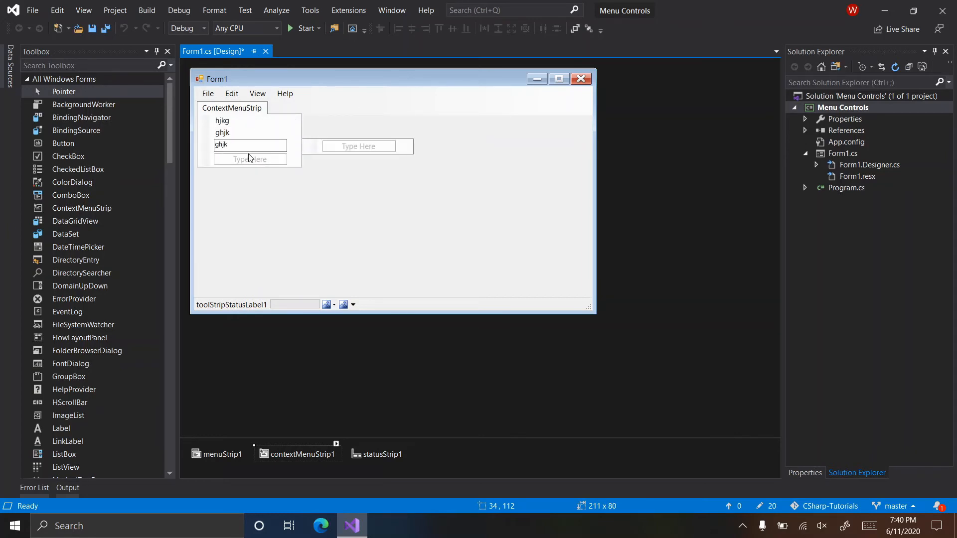
{"action": "left_click", "coordinate": [249, 145]}
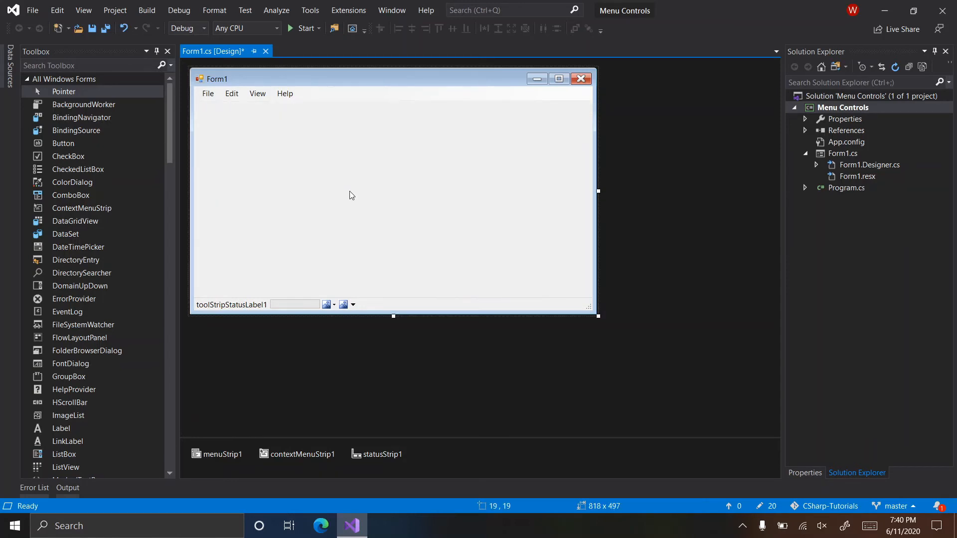
{"action": "right_click", "coordinate": [351, 195]}
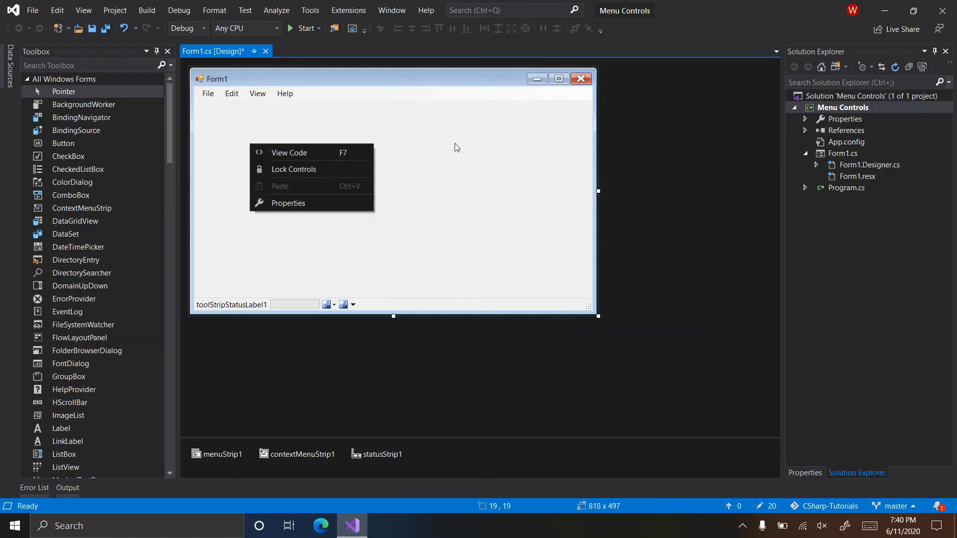
{"action": "left_click", "coordinate": [454, 148]}
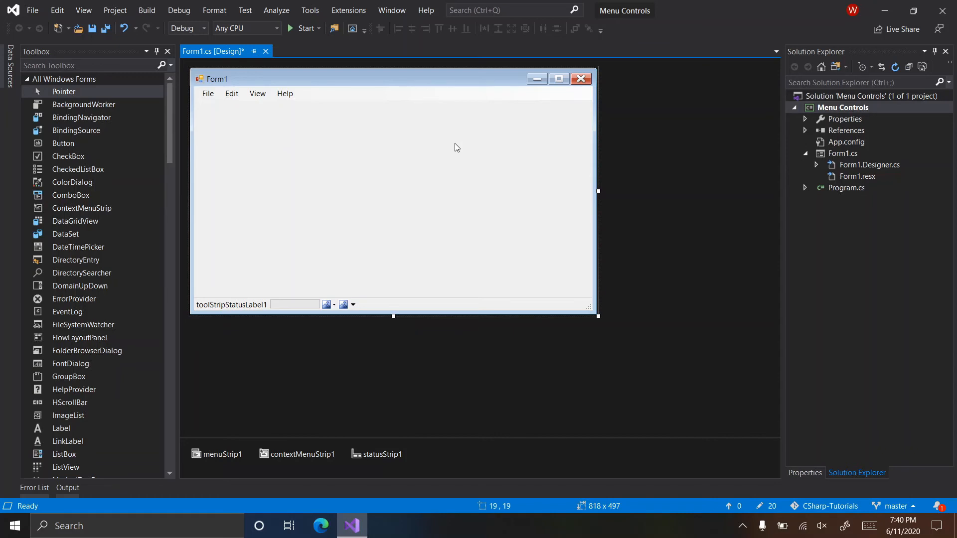